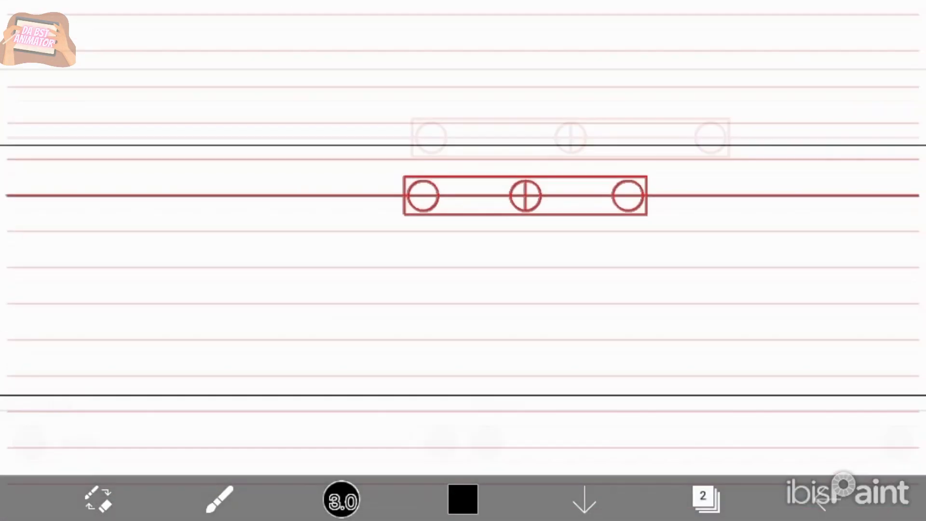
Open the layer panel to show the guide-line drawing's layers, with horizontal lines on layer 2.
left_click(701, 497)
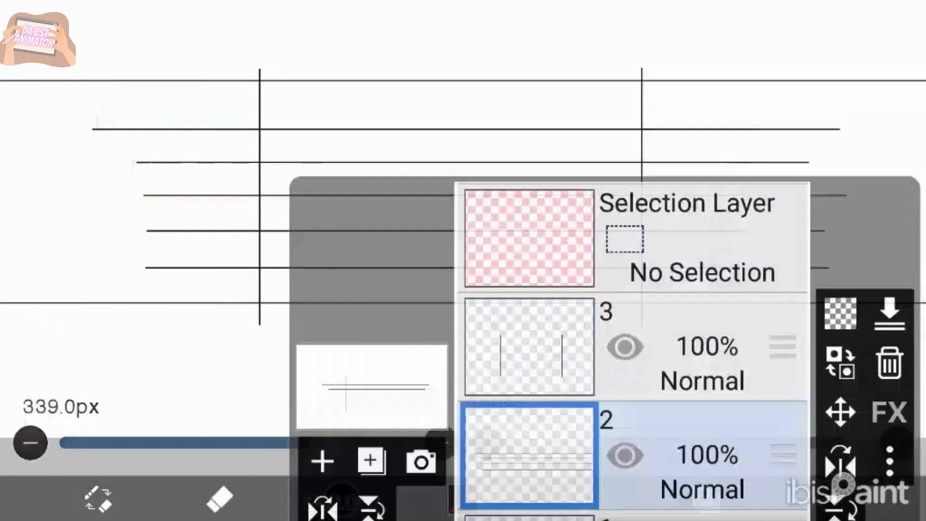